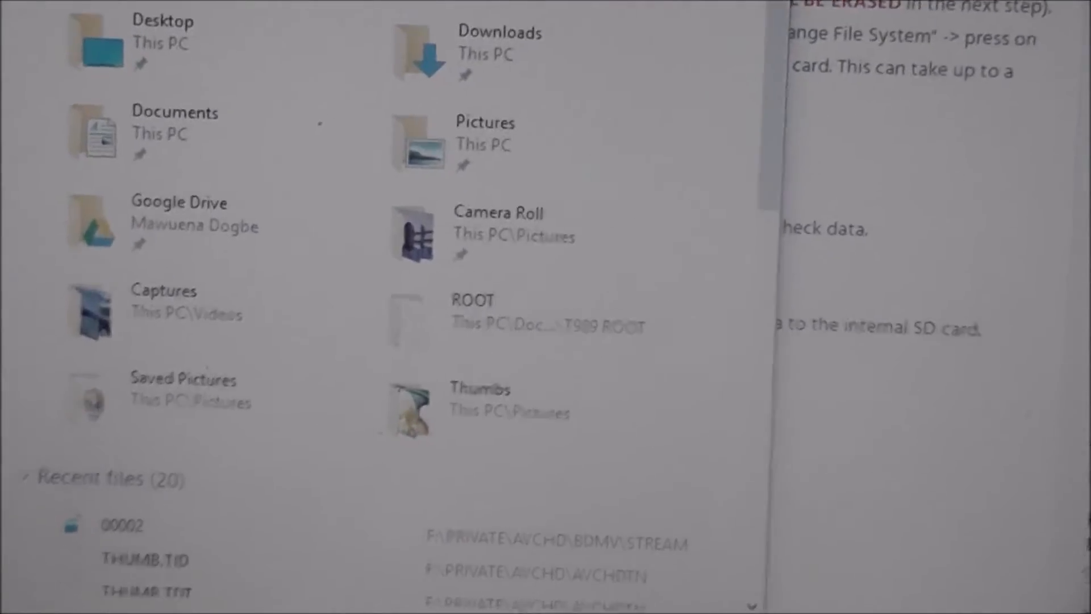
# - Browse the SAMSUNG-SGH-T989 Internal Storage and its Download folder, scrolling through the folder list
pyautogui.scroll(3)
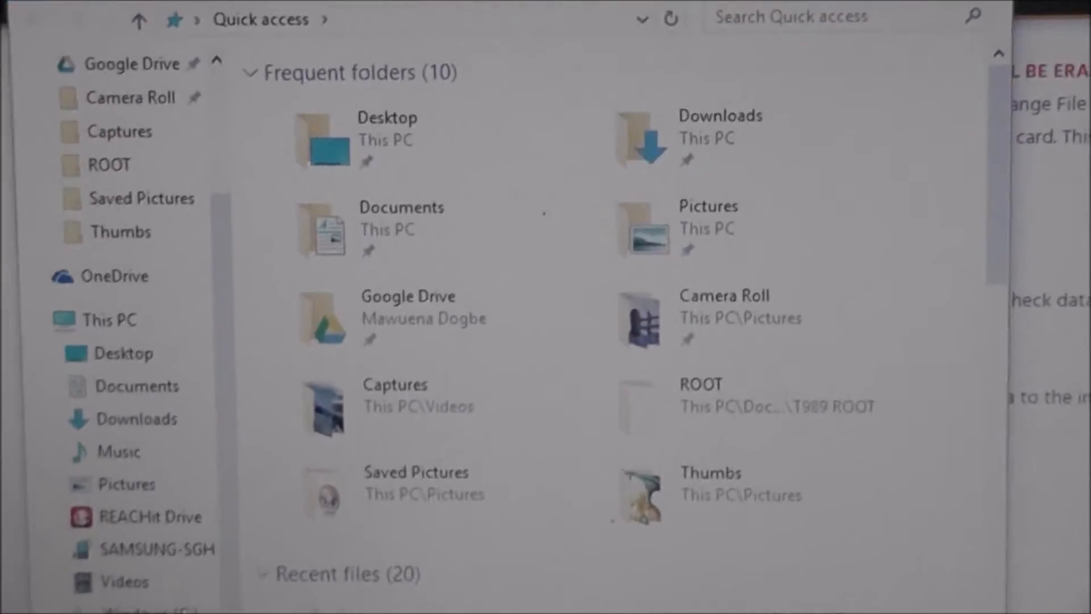
pyautogui.scroll(-3)
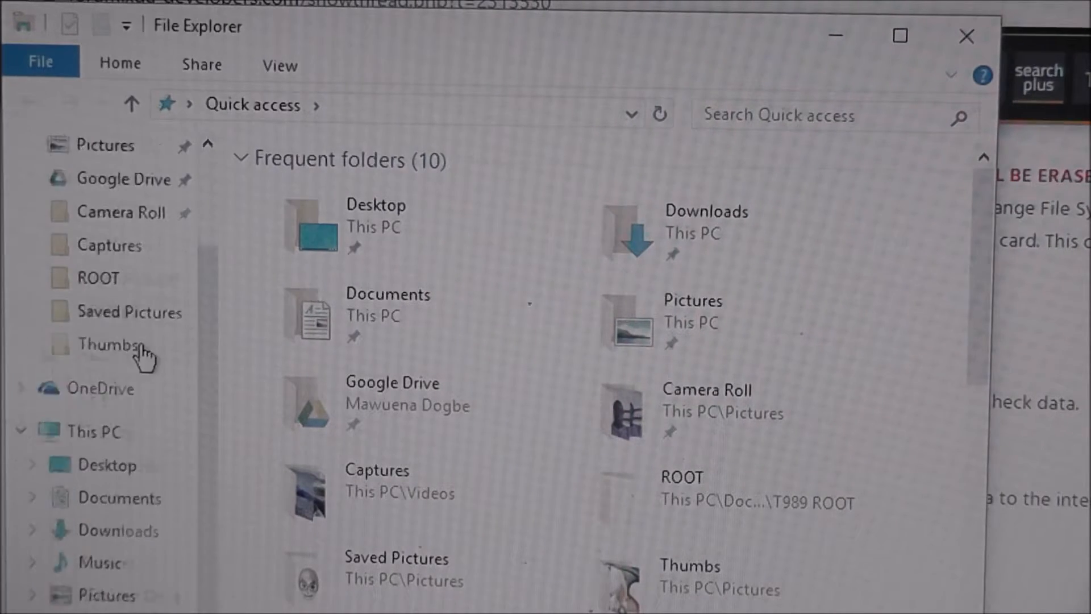
pyautogui.scroll(-3)
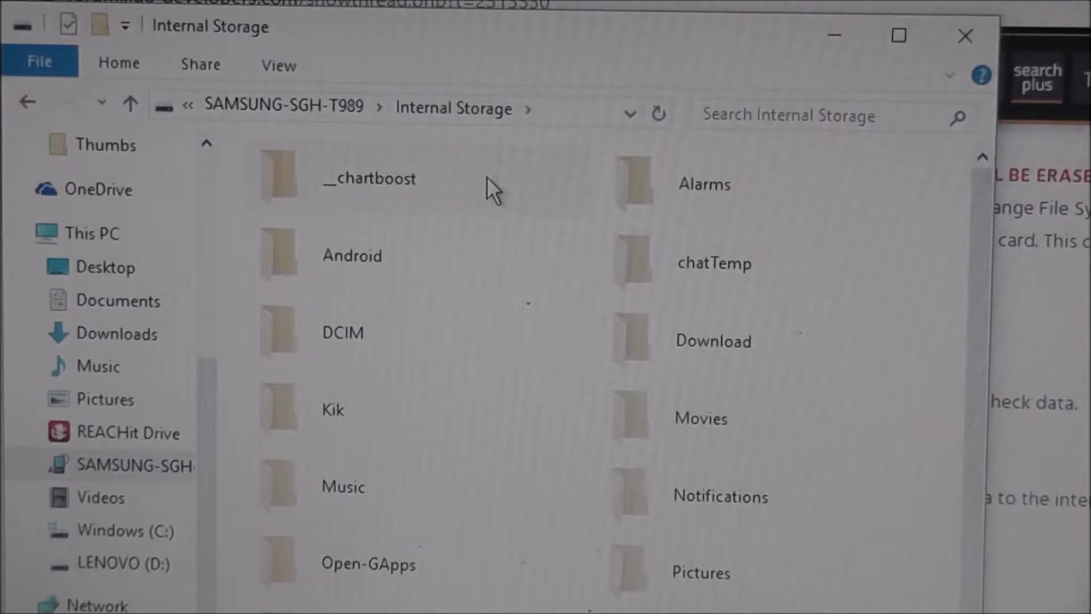
pyautogui.moveTo(842, 313)
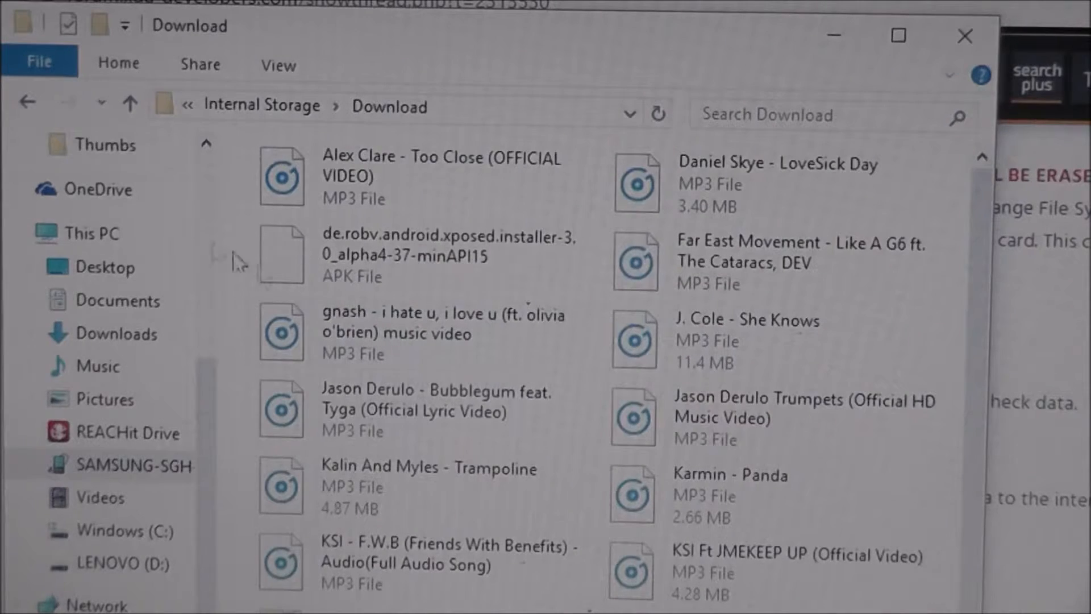
pyautogui.scroll(-3)
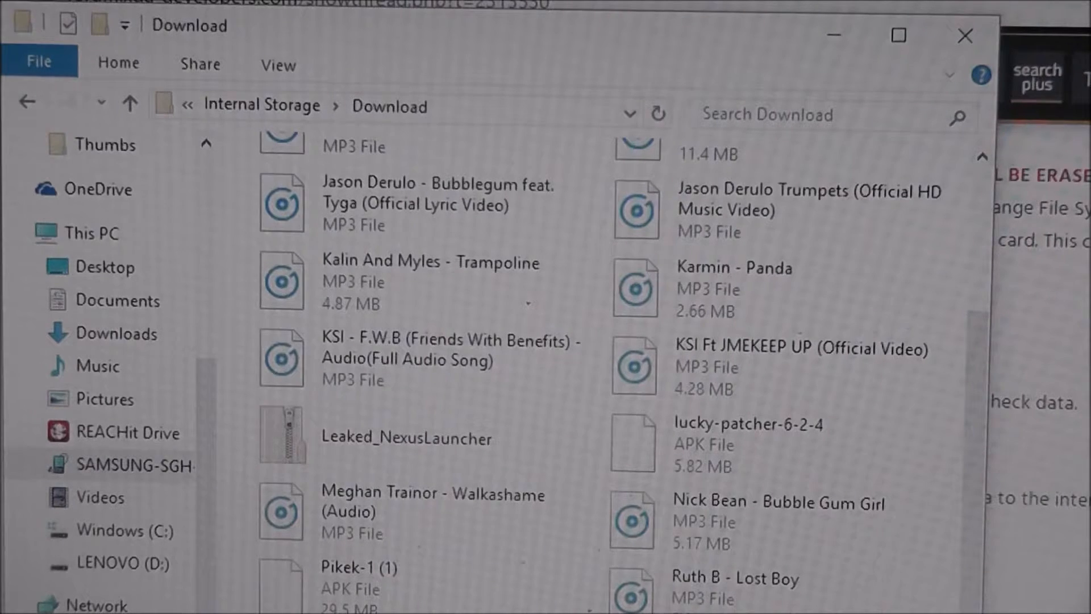
pyautogui.scroll(3)
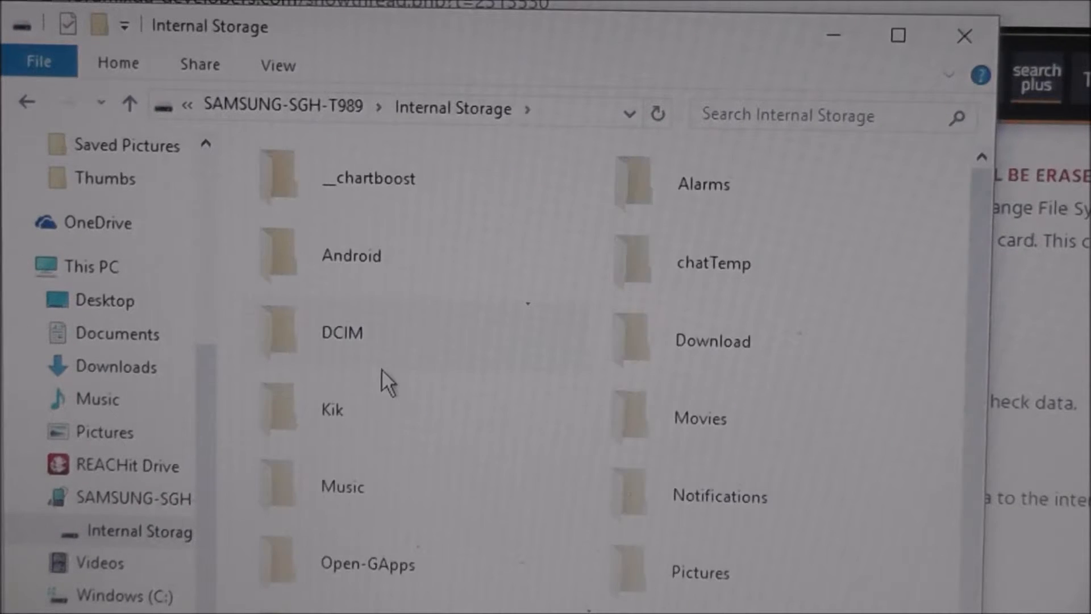
pyautogui.scroll(-3)
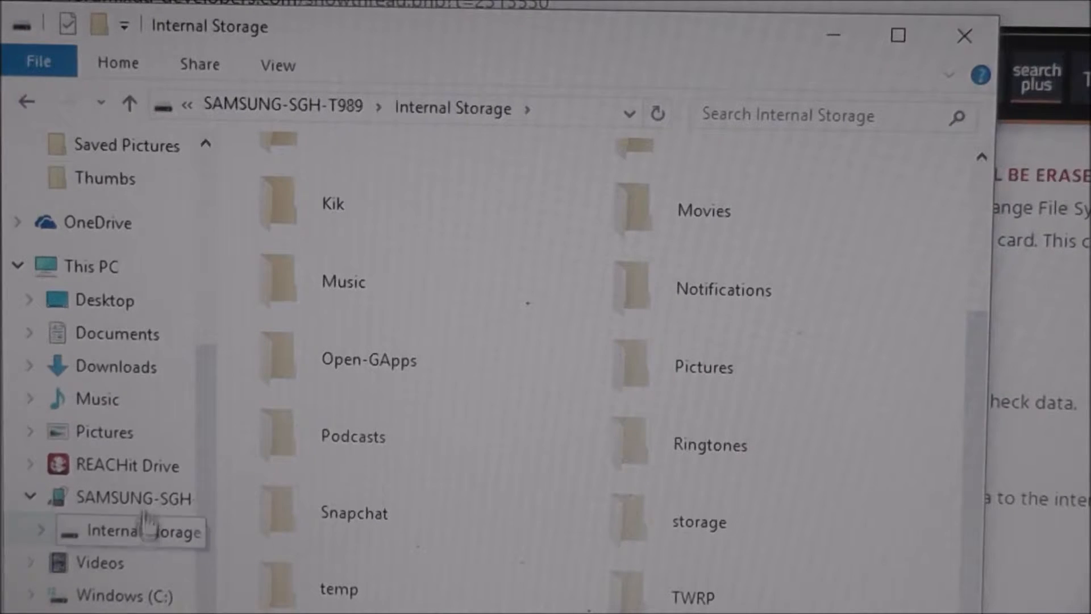
# - Show the PC's own Downloads folder and scan its file list for the pa_celox ROM zip
pyautogui.click(112, 366)
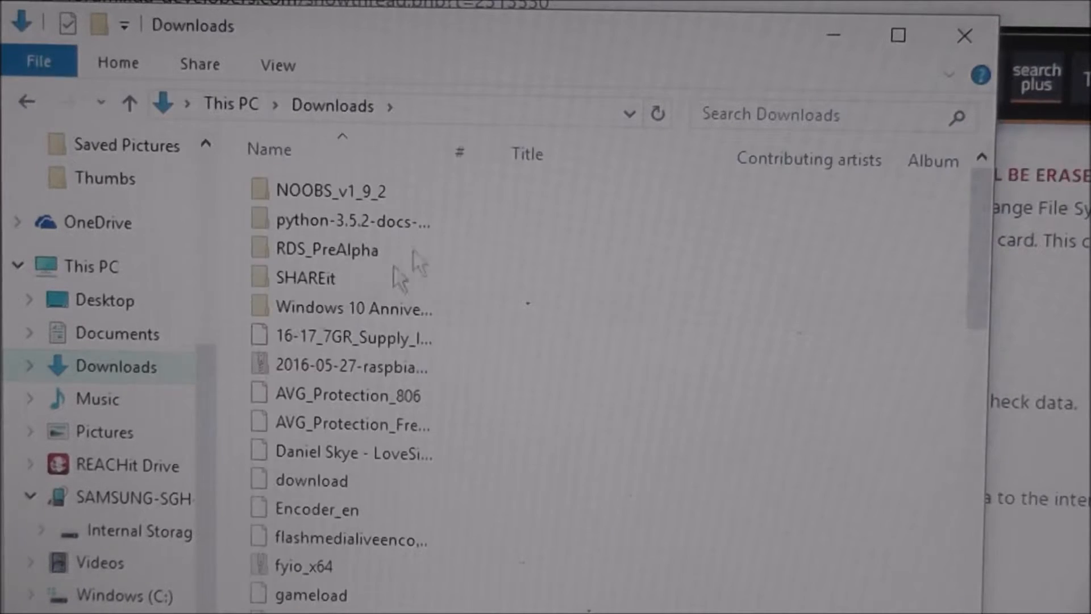
pyautogui.moveTo(429, 115)
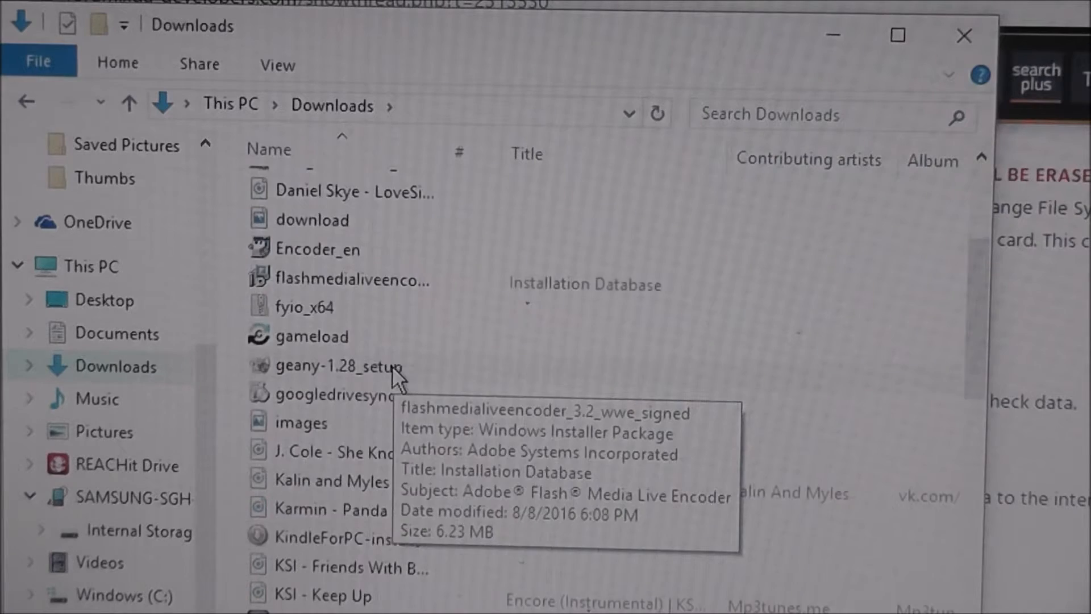
pyautogui.scroll(-3)
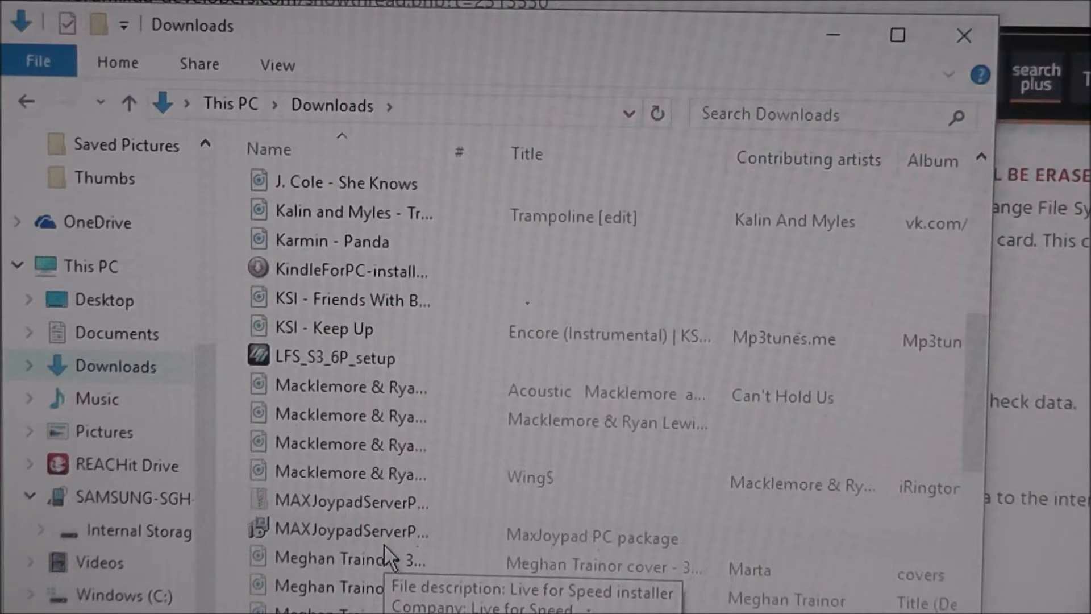
pyautogui.scroll(-3)
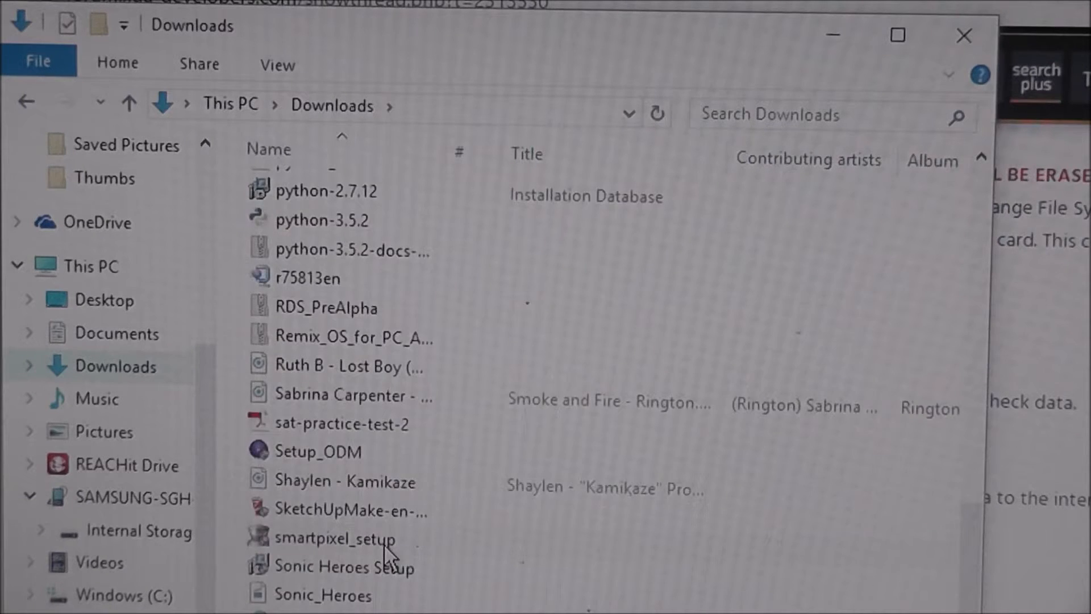
pyautogui.scroll(-3)
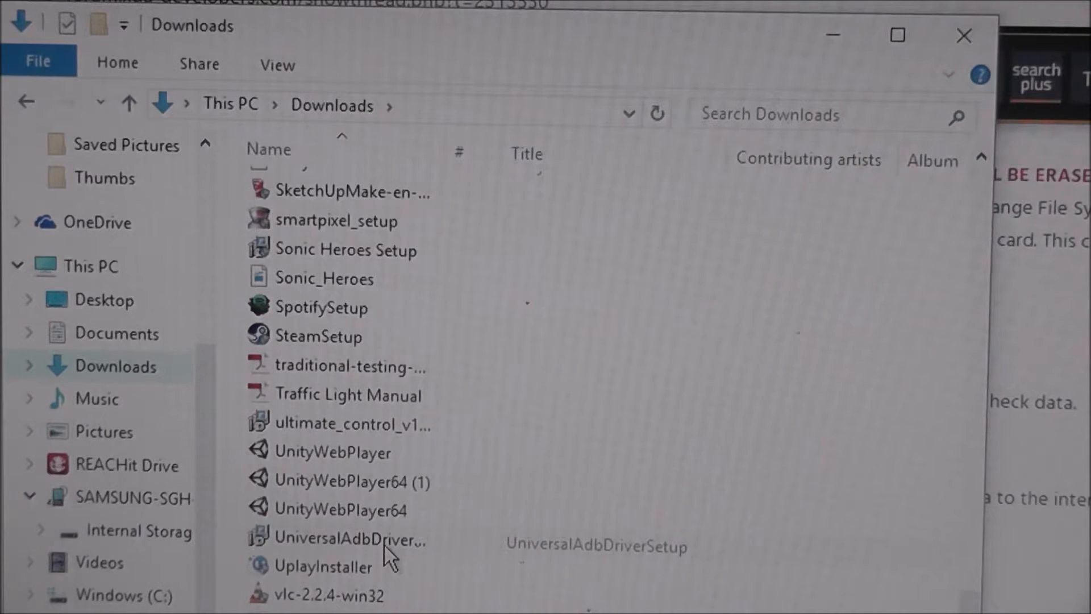
pyautogui.moveTo(409, 442)
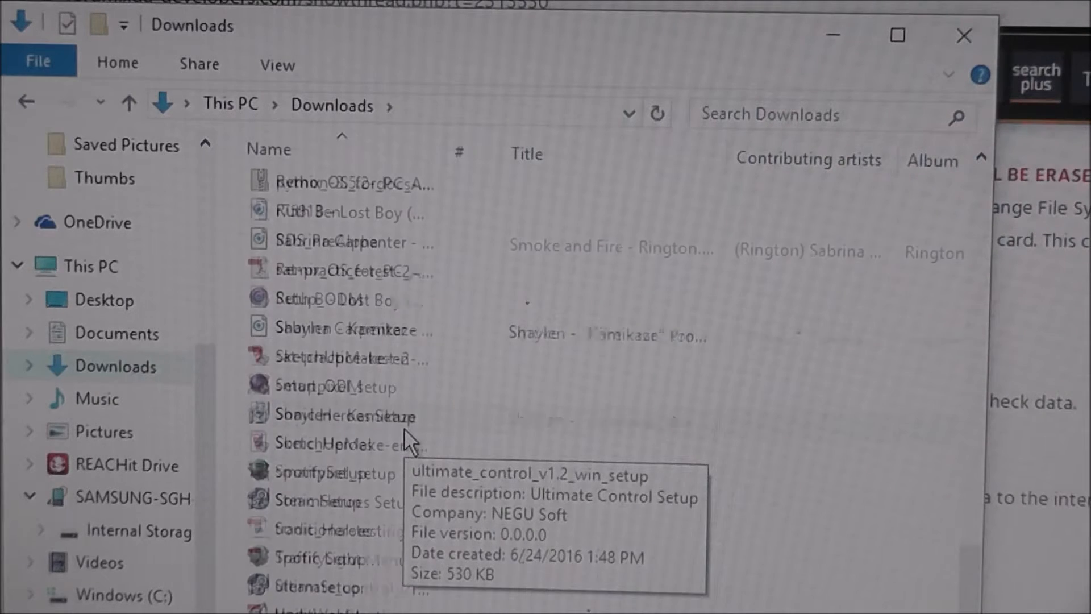
pyautogui.scroll(3)
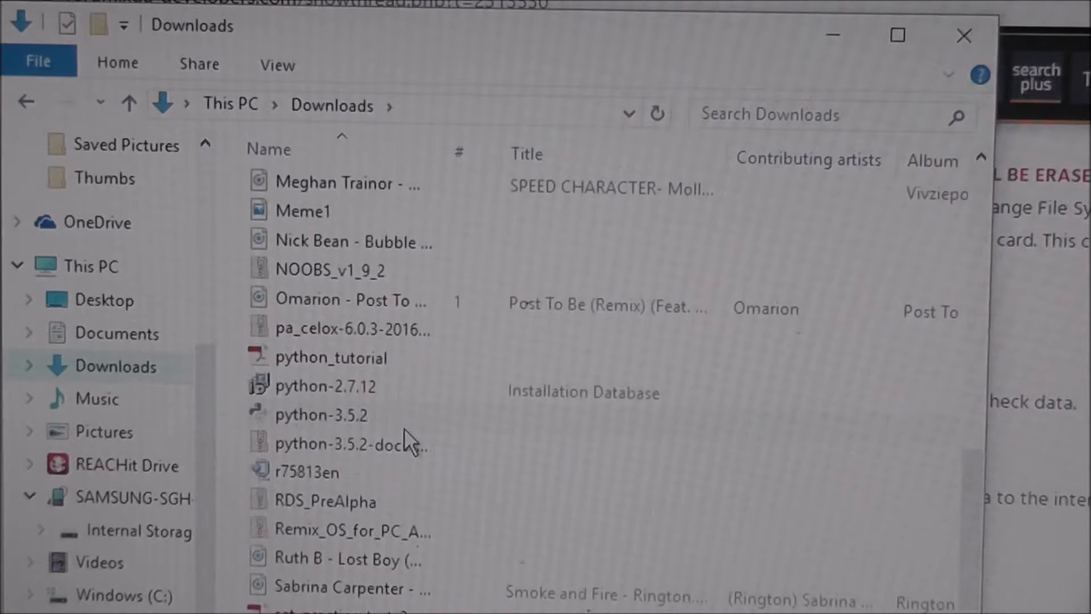
pyautogui.scroll(3)
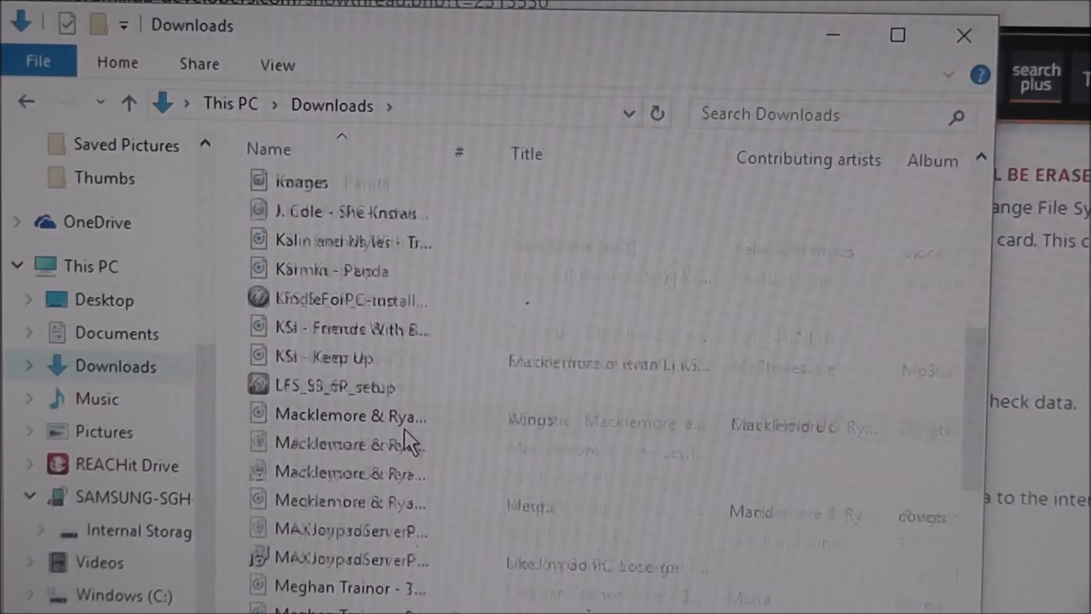
pyautogui.scroll(3)
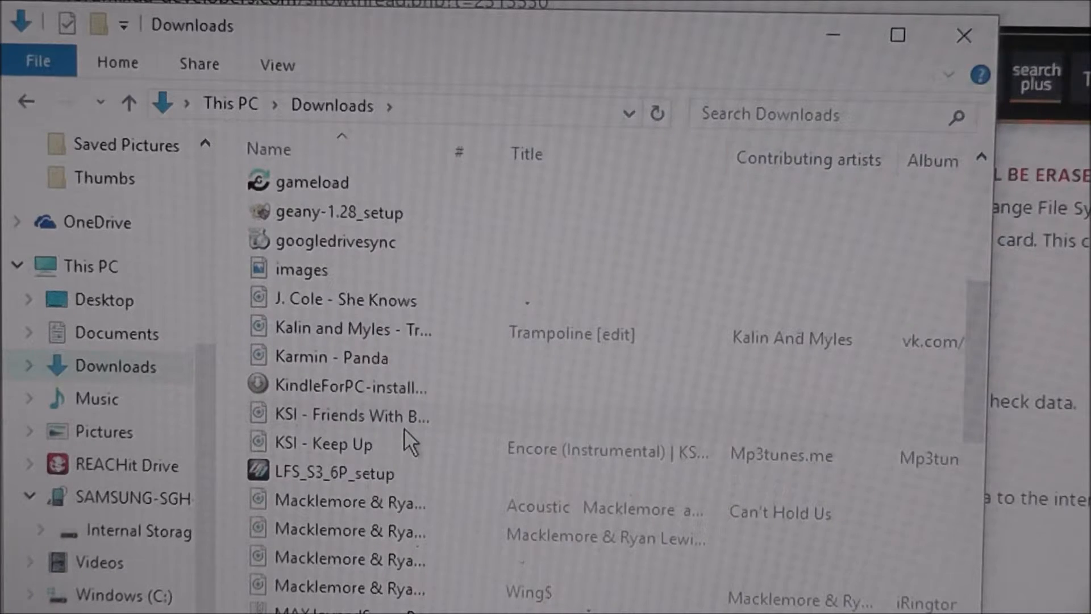
pyautogui.scroll(3)
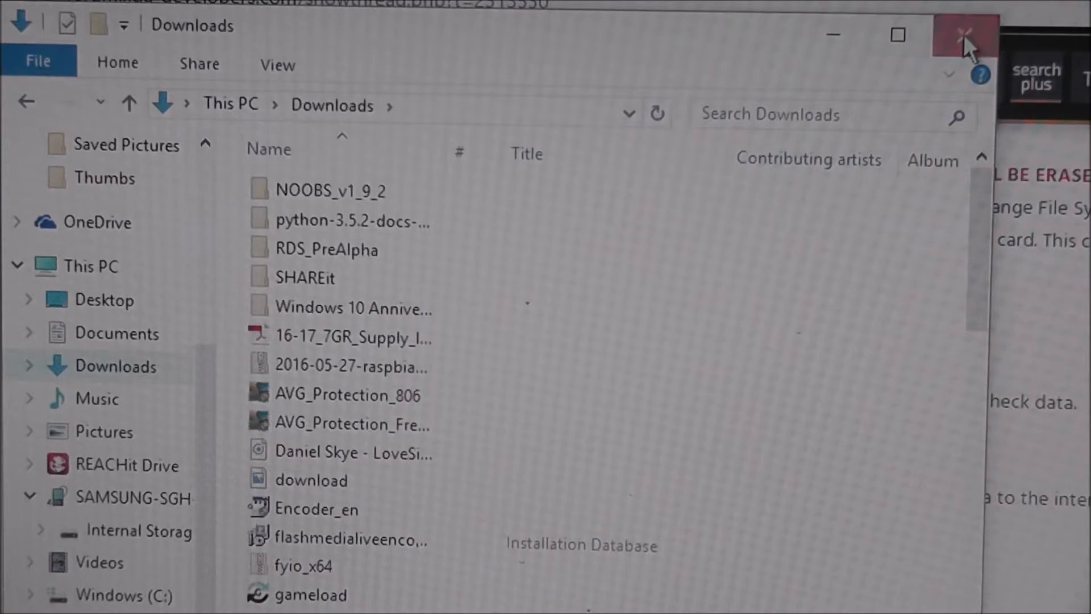
# - Cancel the accidental compression of pa_celox-6.0.3-20160814 and bring up its Cut/Copy file actions
pyautogui.click(965, 34)
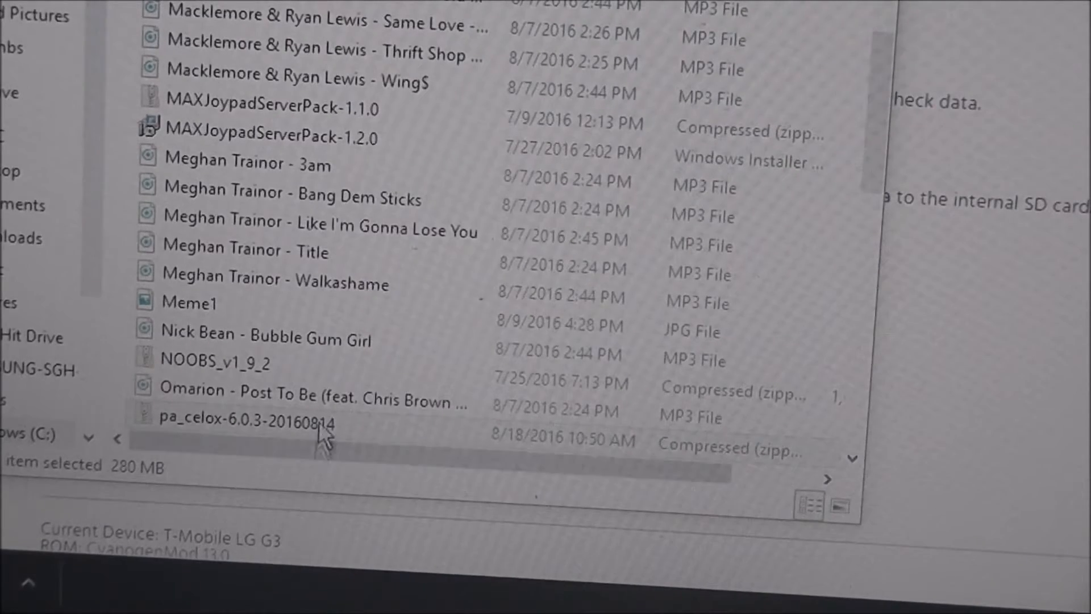
pyautogui.moveTo(331, 424)
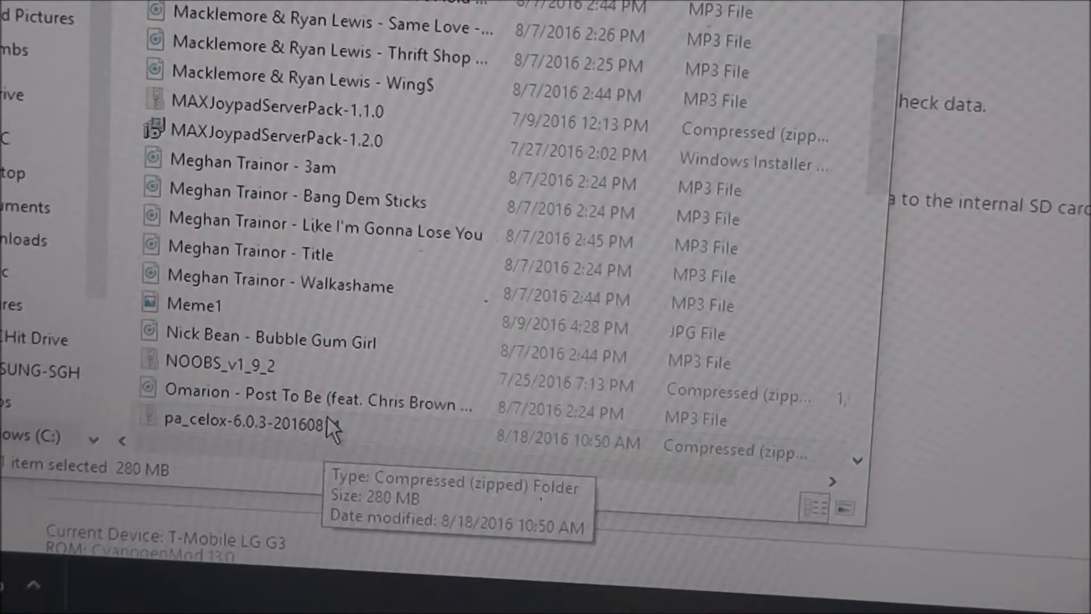
pyautogui.rightClick(240, 424)
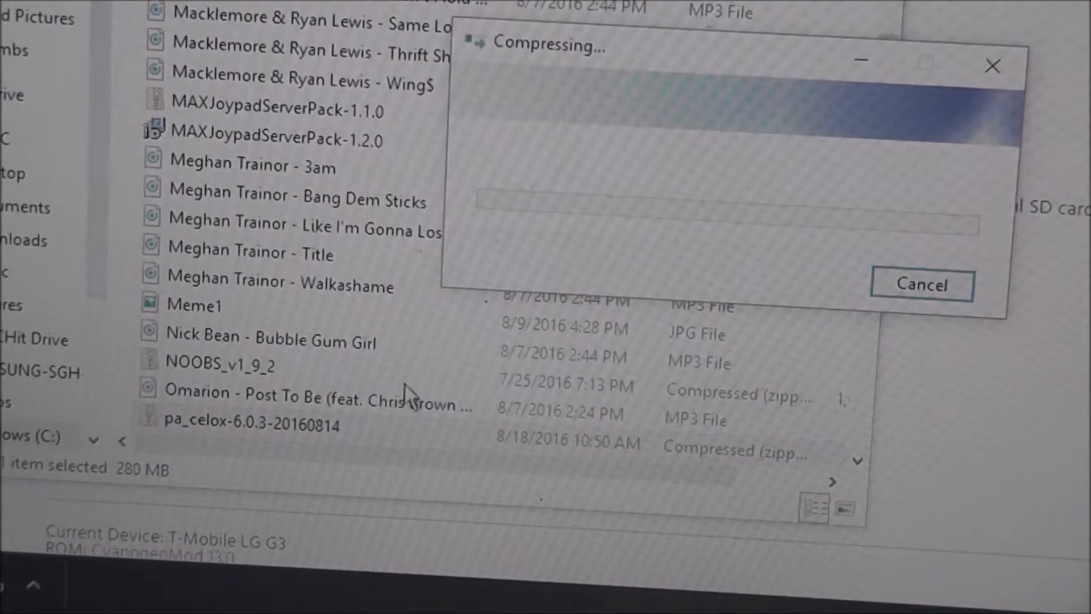
pyautogui.click(921, 284)
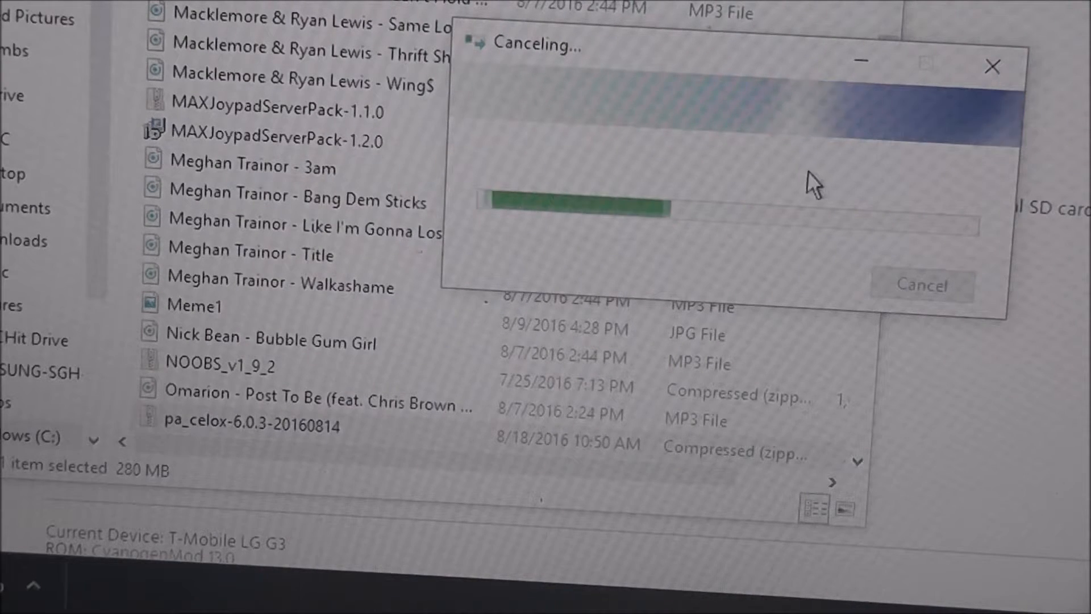
pyautogui.click(922, 285)
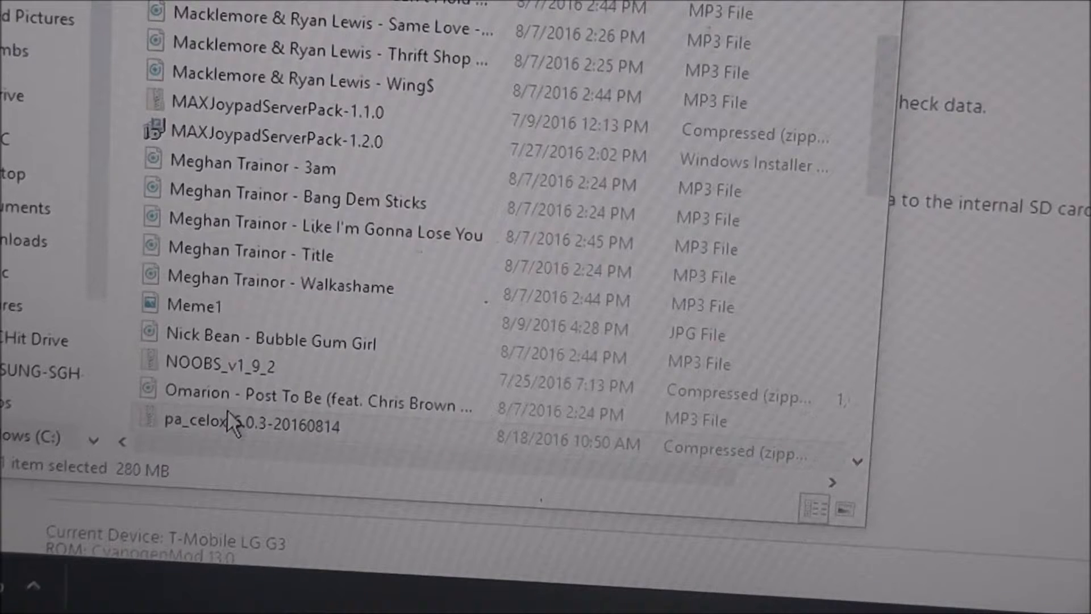
pyautogui.rightClick(209, 424)
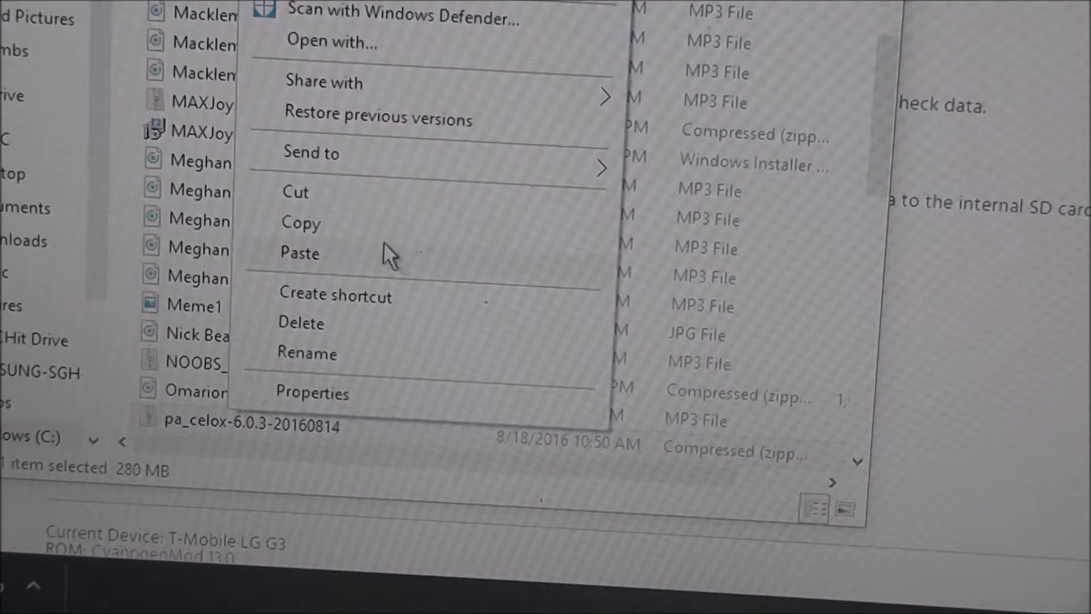
# - Dismiss the cannot-copy error and paste the ROM zip into the phone's Download folder again
pyautogui.press('Escape')
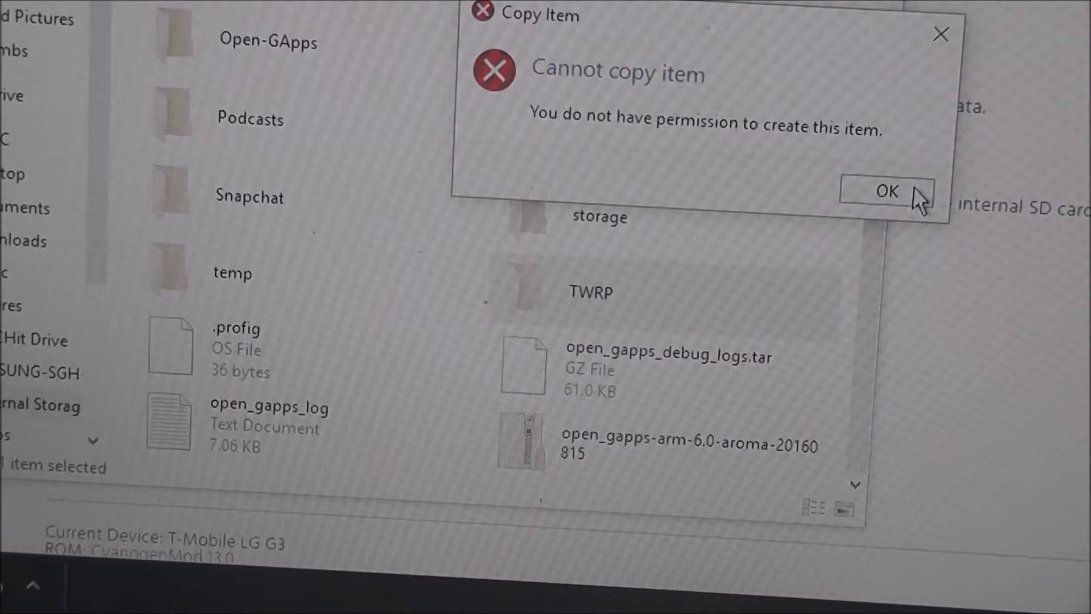
pyautogui.click(885, 191)
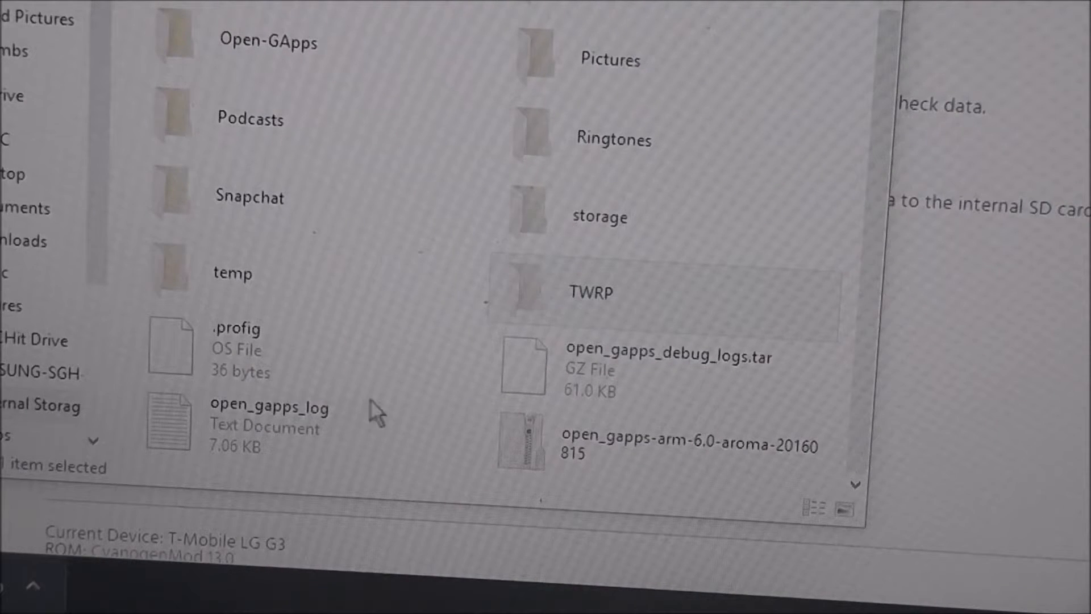
pyautogui.rightClick(270, 421)
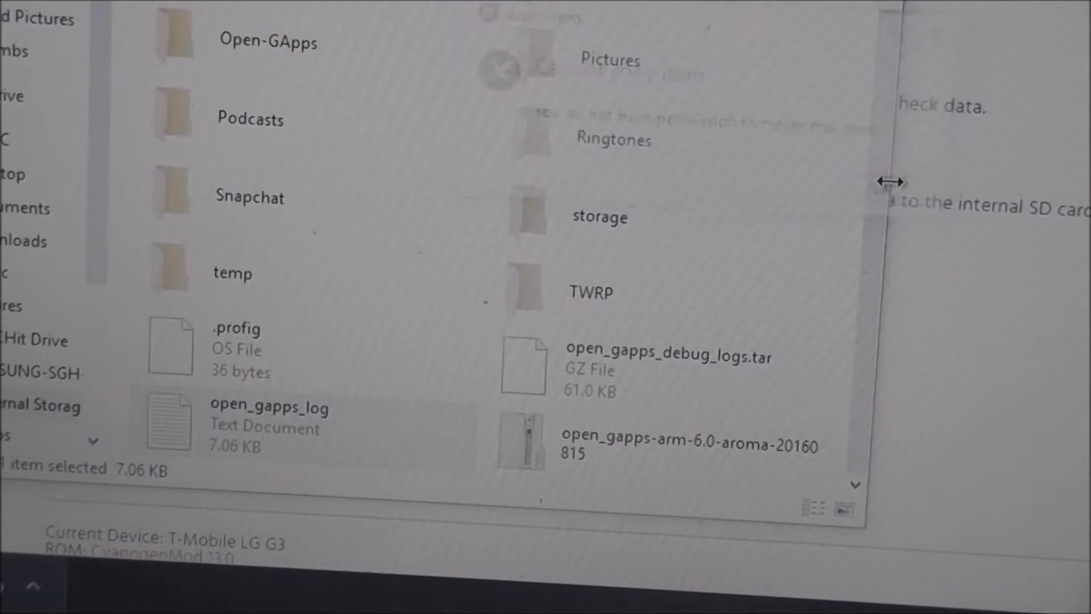
pyautogui.scroll(3)
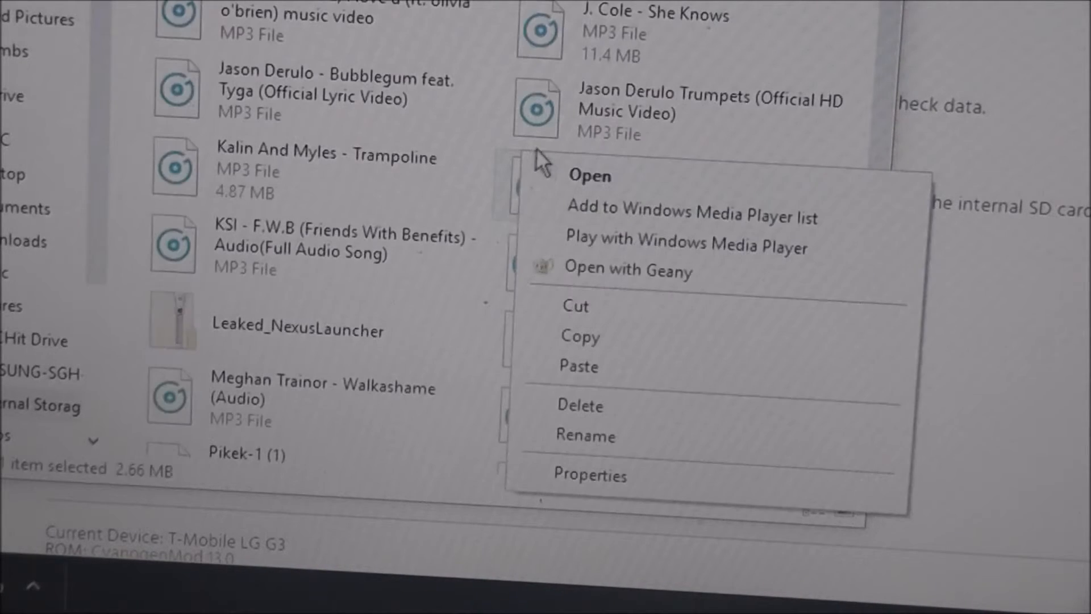
pyautogui.click(578, 367)
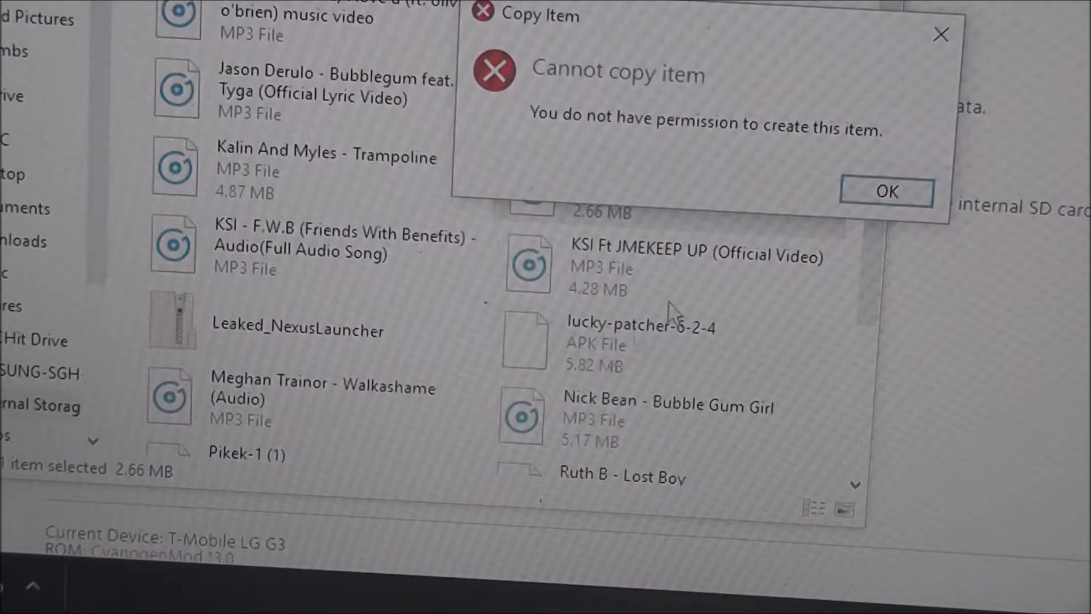
# - Dismiss the second cannot-copy error and the corrupted-archive error
pyautogui.click(886, 191)
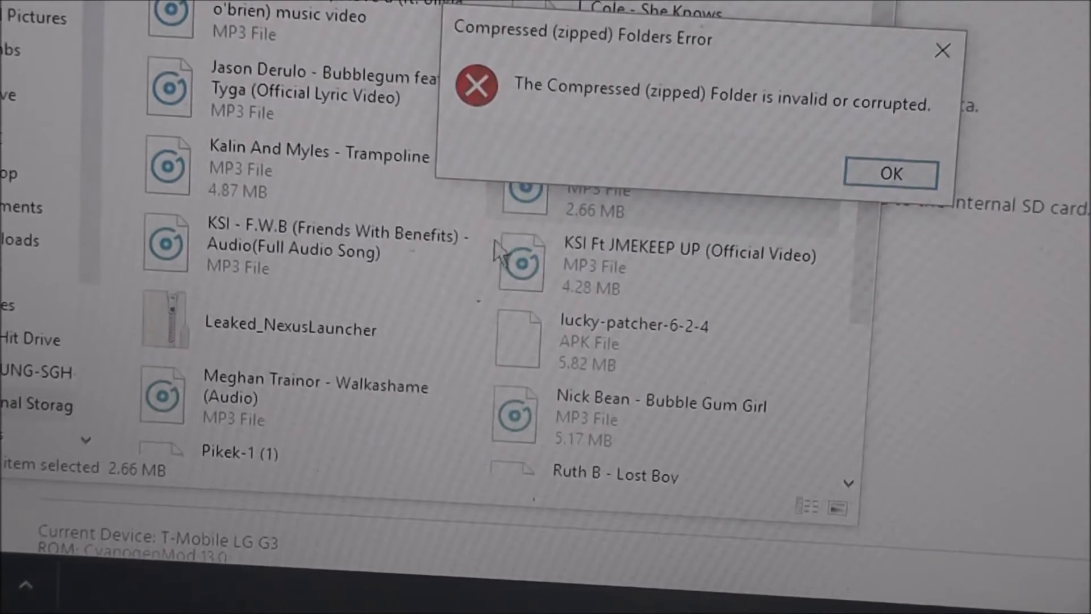
pyautogui.click(888, 173)
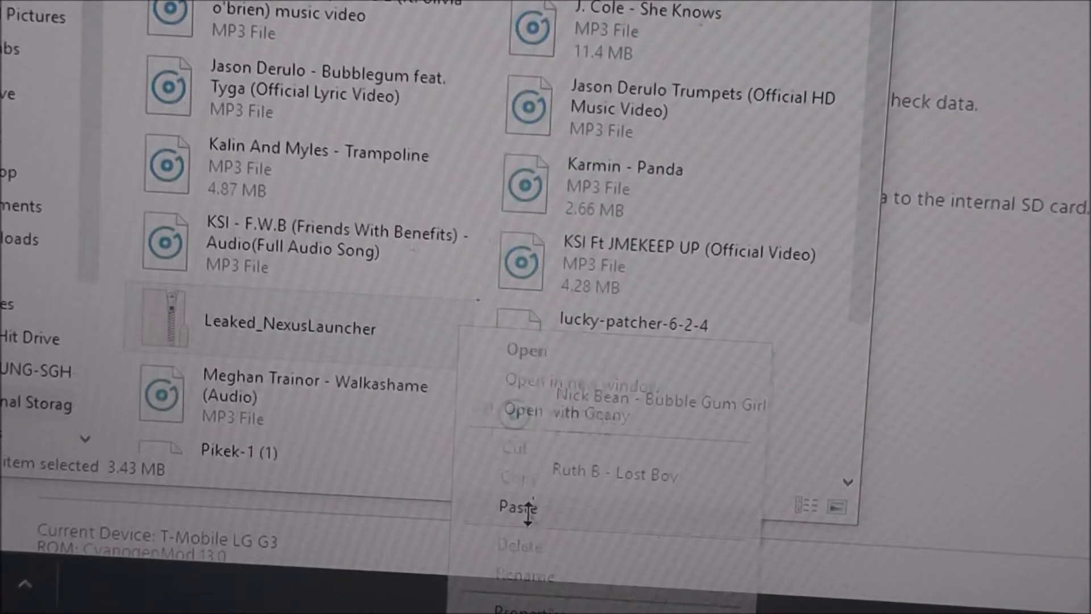
# - Paste pa_celox-6.0.3-20160814 into SAMSUNG-SGH-T989\Internal Storage\Download and let the copy finish
pyautogui.click(516, 505)
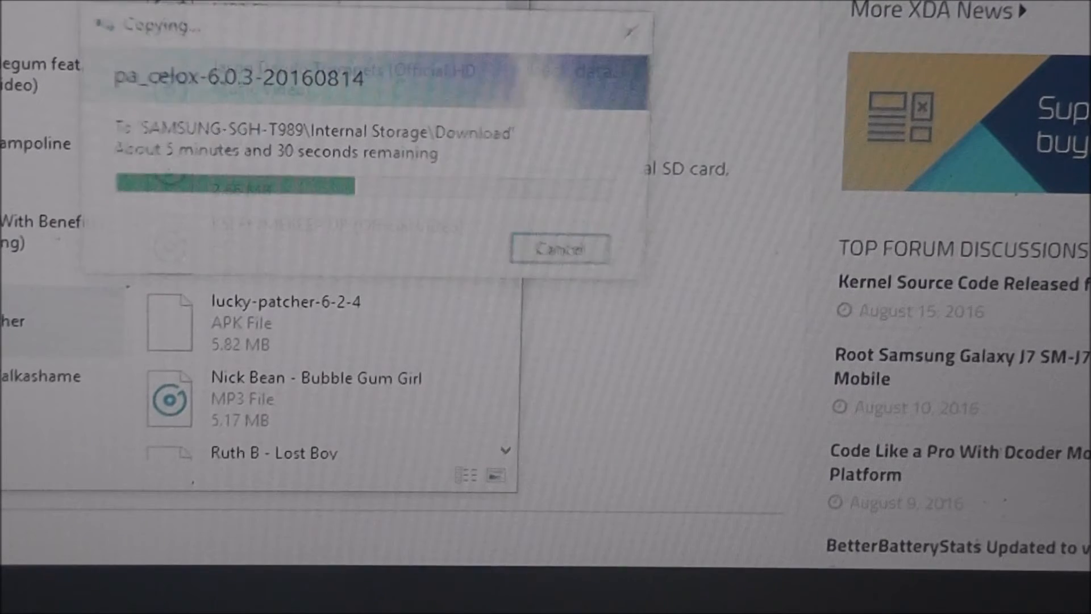
pyautogui.click(559, 248)
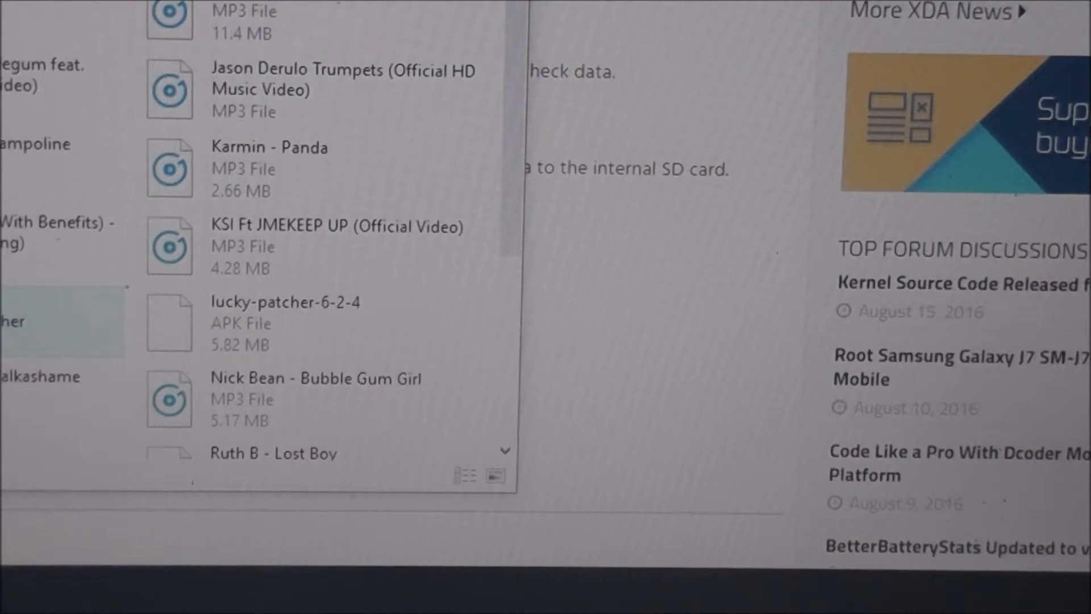
pyautogui.scroll(-3)
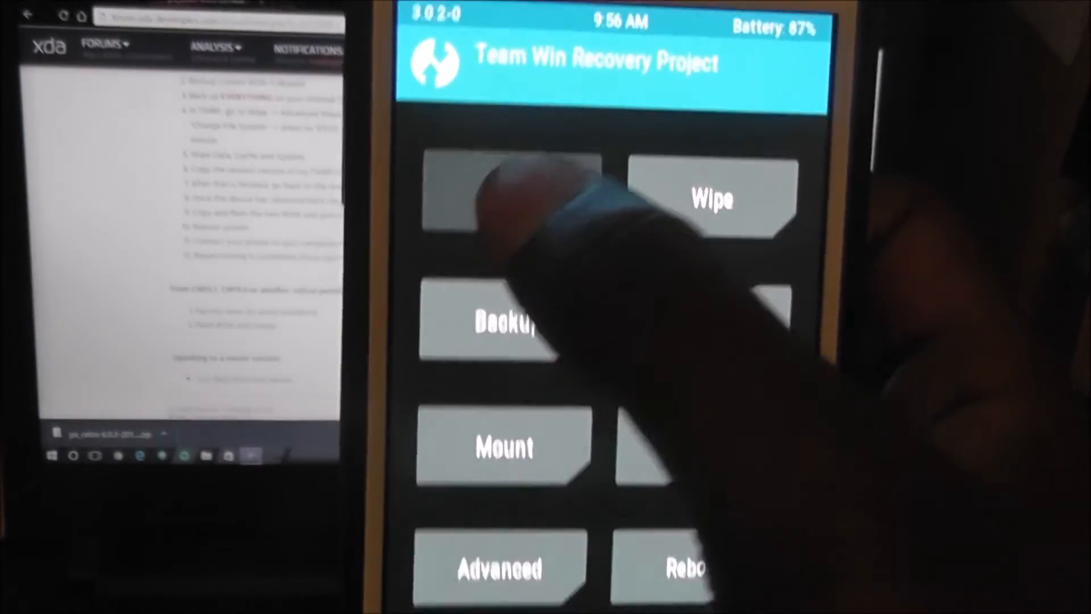
# - Start a TWRP Install and browse the /sdcard folder list toward the ROM zip
pyautogui.click(508, 198)
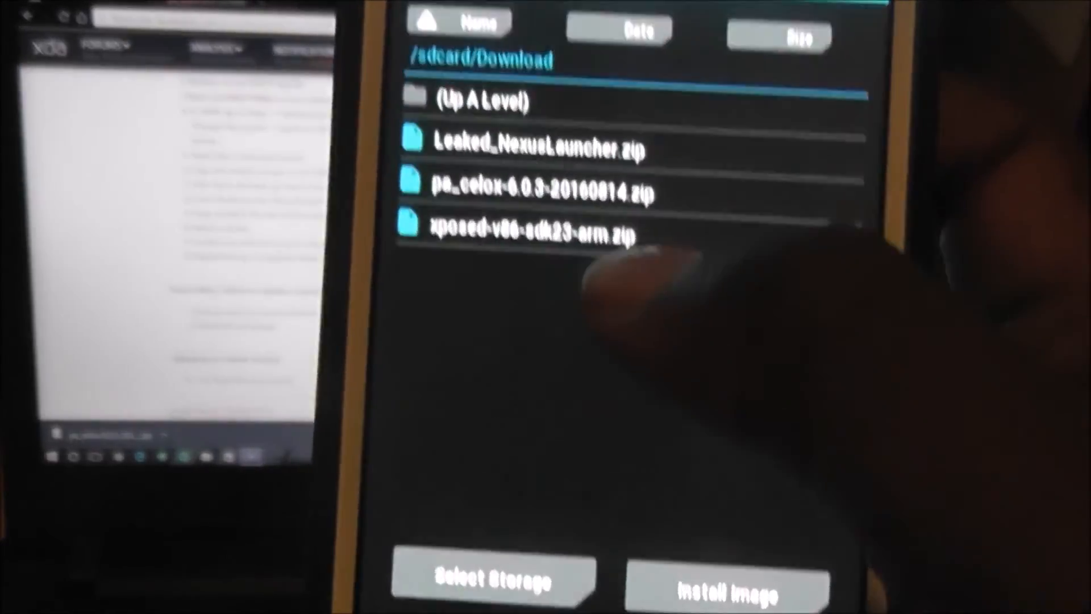
pyautogui.click(472, 101)
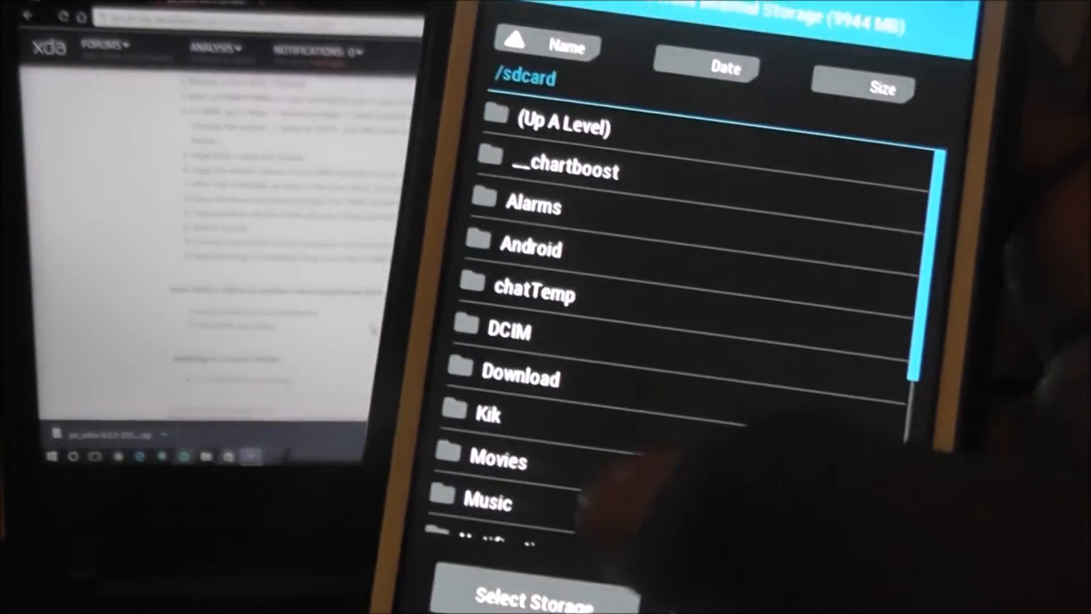
pyautogui.scroll(-3)
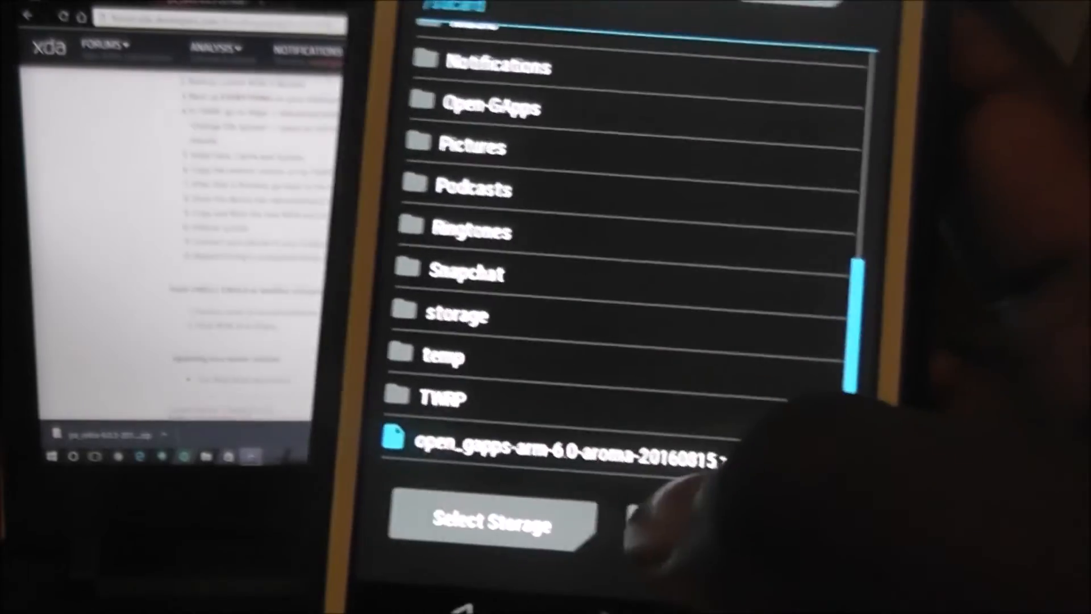